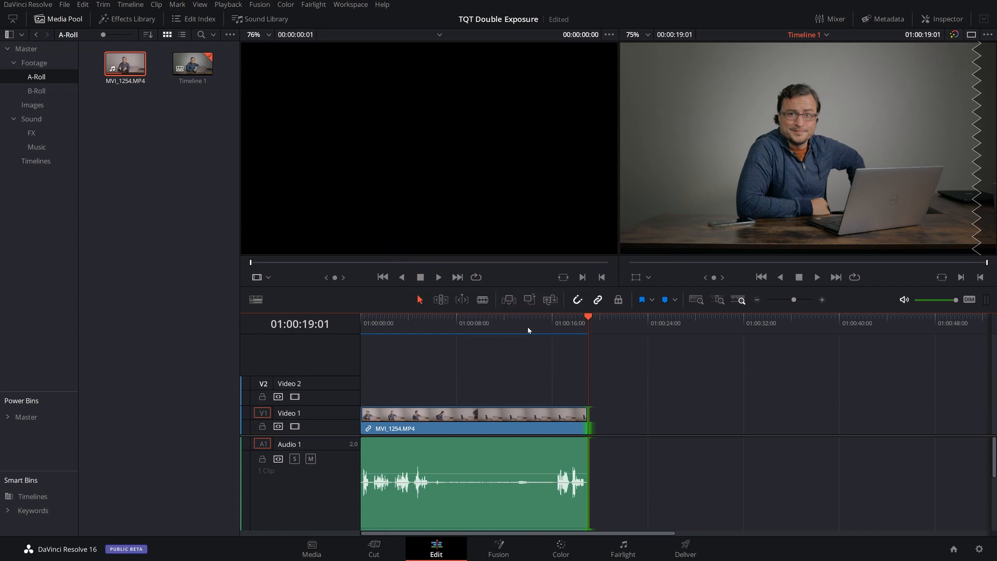
Cut the clip at about 12 seconds, where the person has left the frame.
{"action": "left_click", "coordinate": [527, 323]}
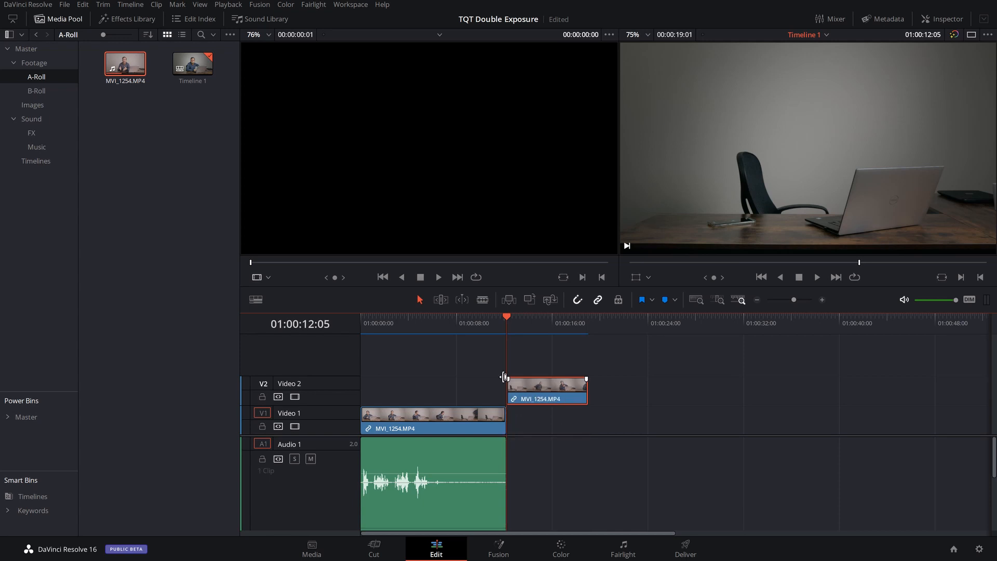
Select the empty-room clip and play back to find an overlap start around 8 seconds.
{"action": "left_click", "coordinate": [426, 316]}
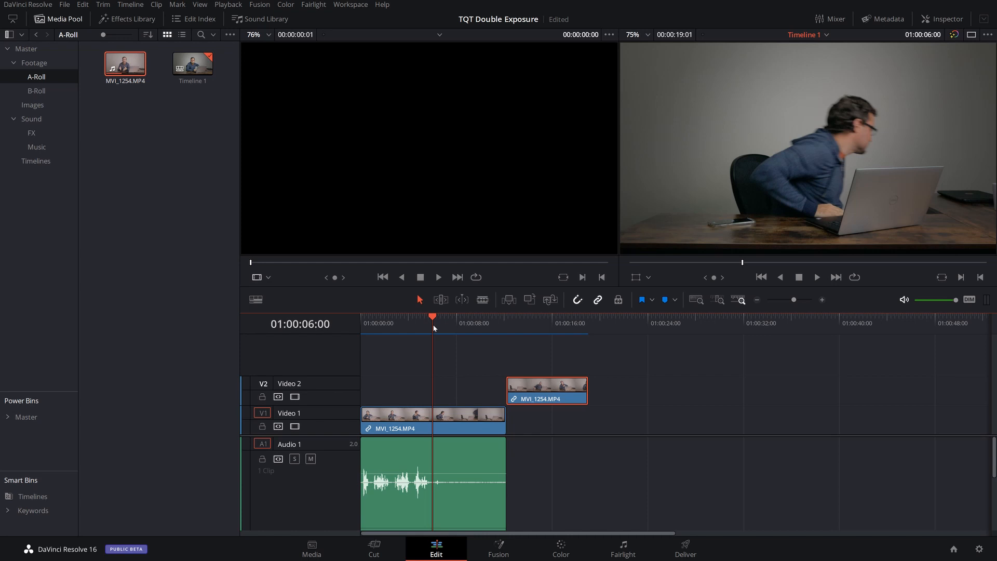
{"action": "key", "text": "right"}
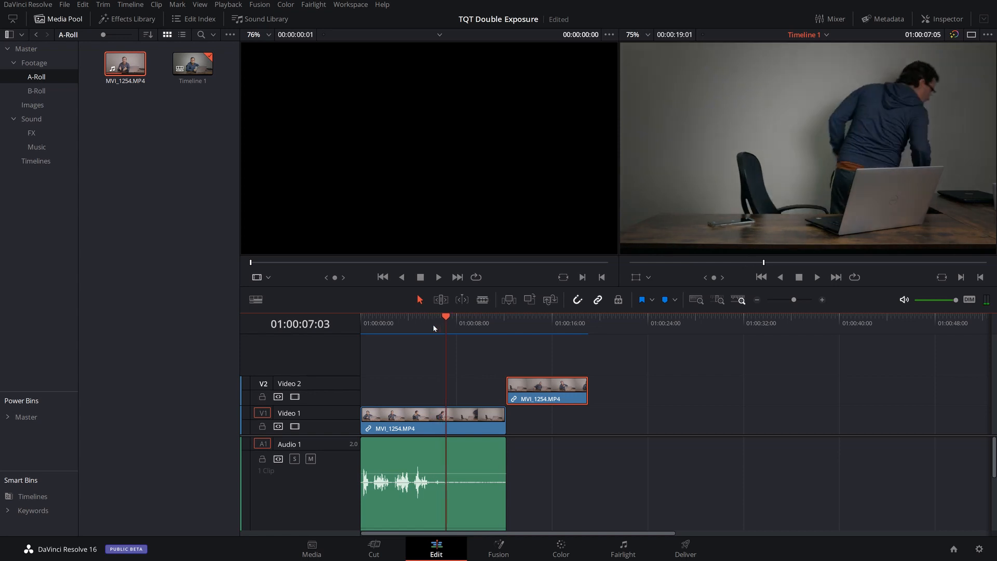
{"action": "left_click", "coordinate": [462, 323]}
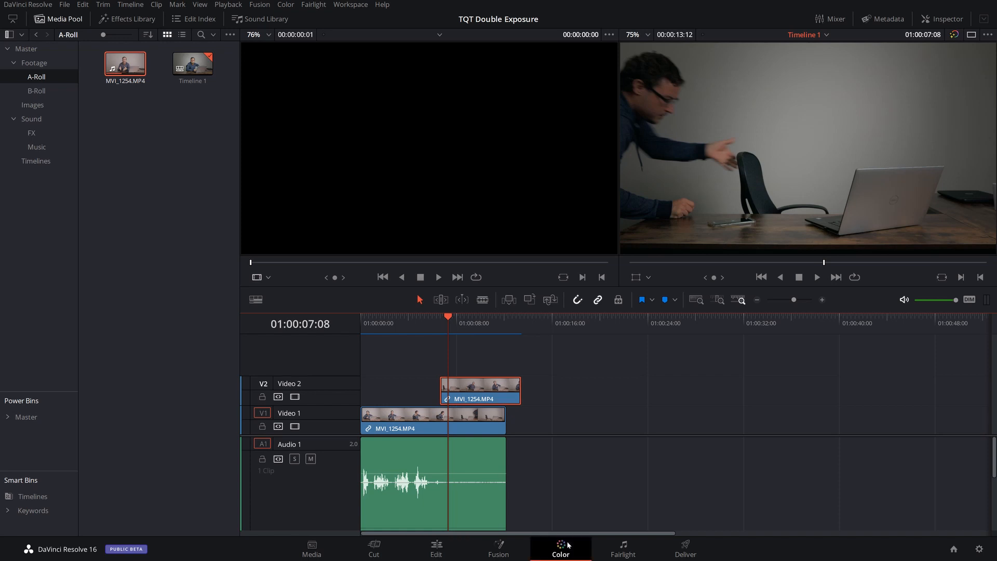
Add an alpha output to the empty-room clip's node graph on the Color page.
{"action": "left_click", "coordinate": [559, 548]}
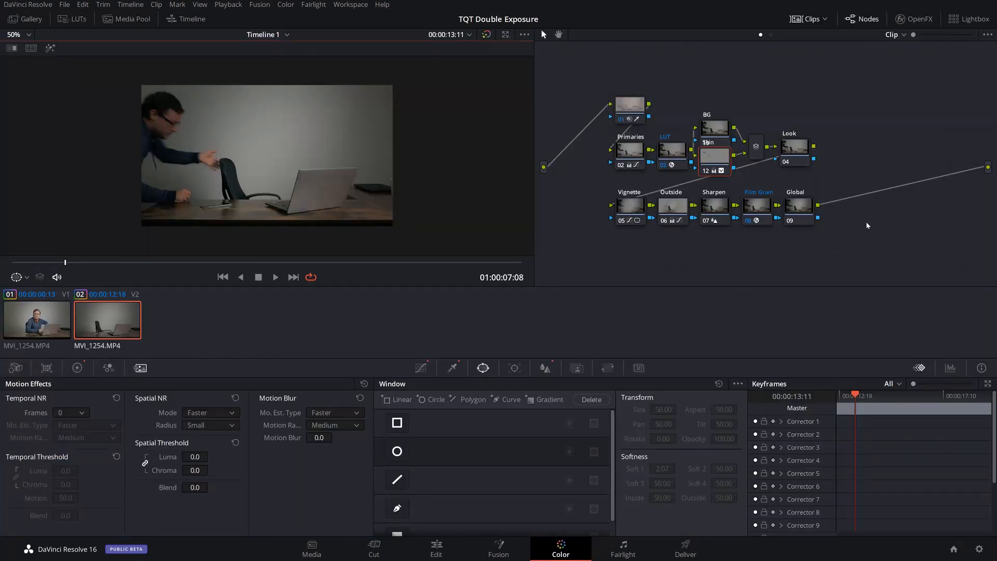
{"action": "right_click", "coordinate": [867, 225]}
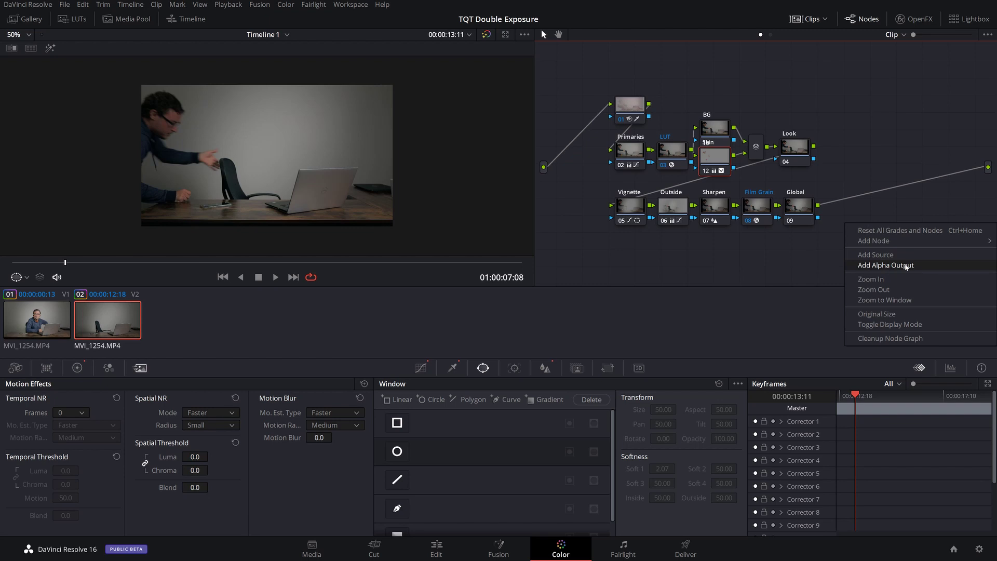
{"action": "left_click", "coordinate": [885, 266]}
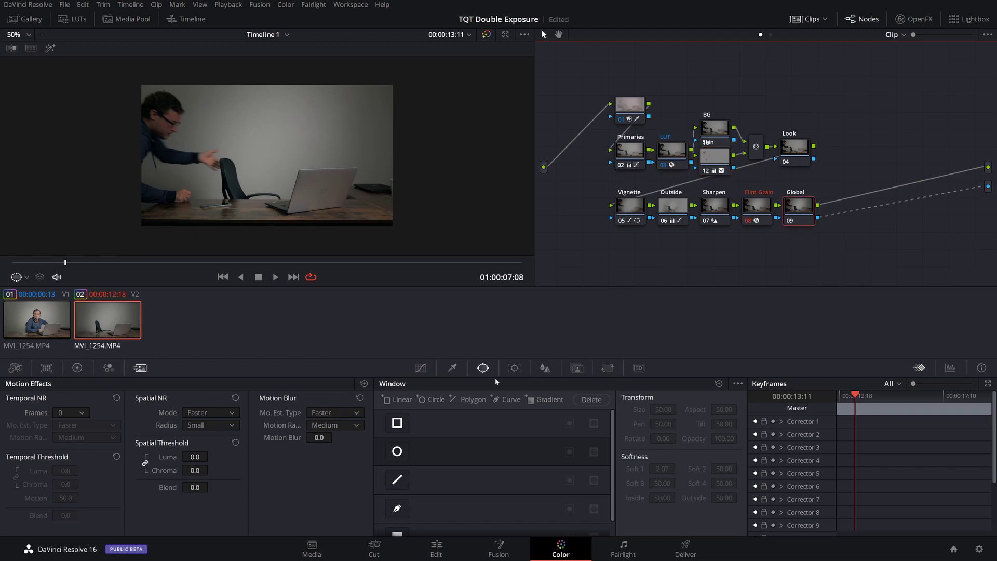
Add a Linear rectangular window at Size 100 with its edge left of the chair.
{"action": "left_click", "coordinate": [396, 422]}
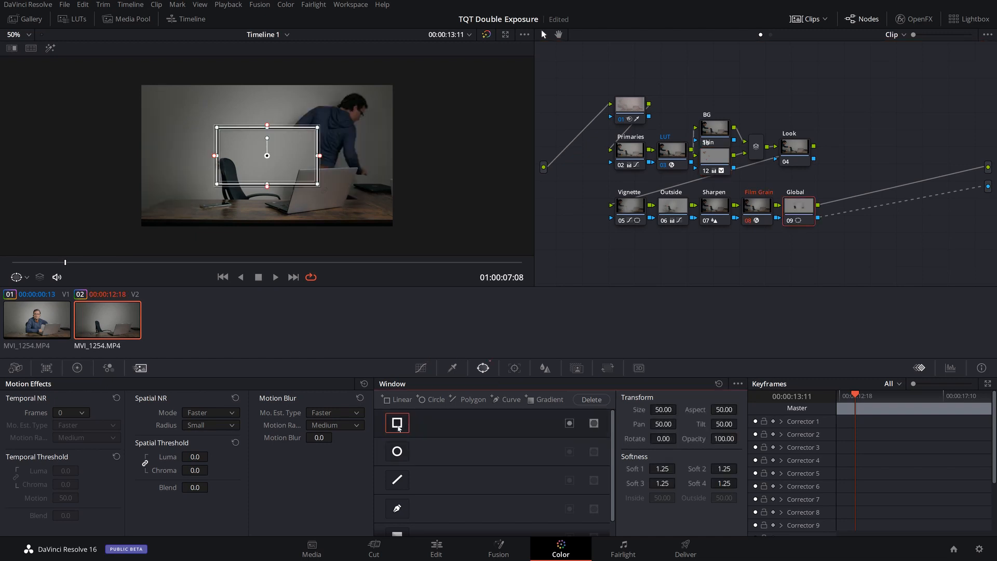
{"action": "triple_click", "coordinate": [661, 409]}
{"action": "type", "text": "100"}
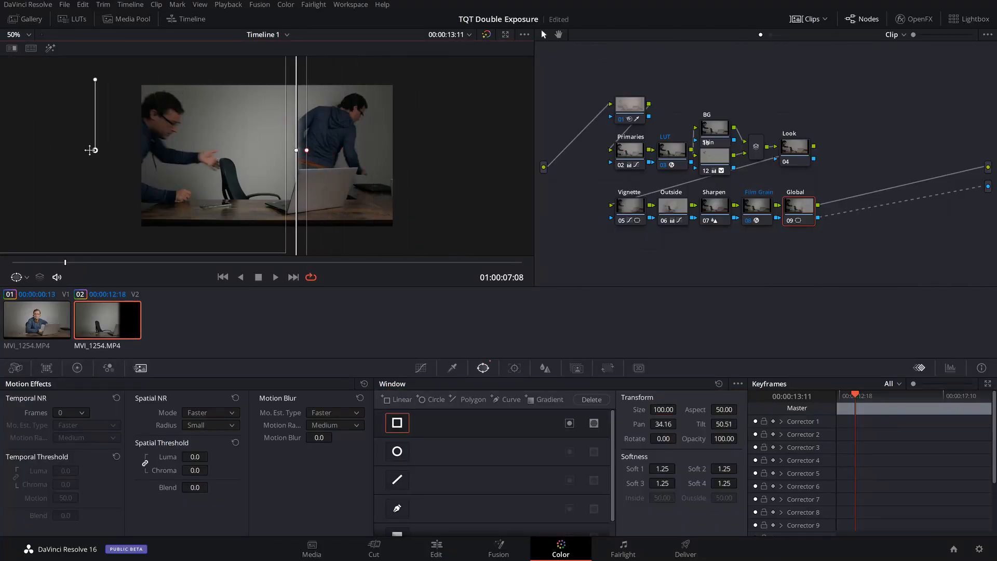
{"action": "left_click_drag", "start_coordinate": [94, 152], "coordinate": [62, 153]}
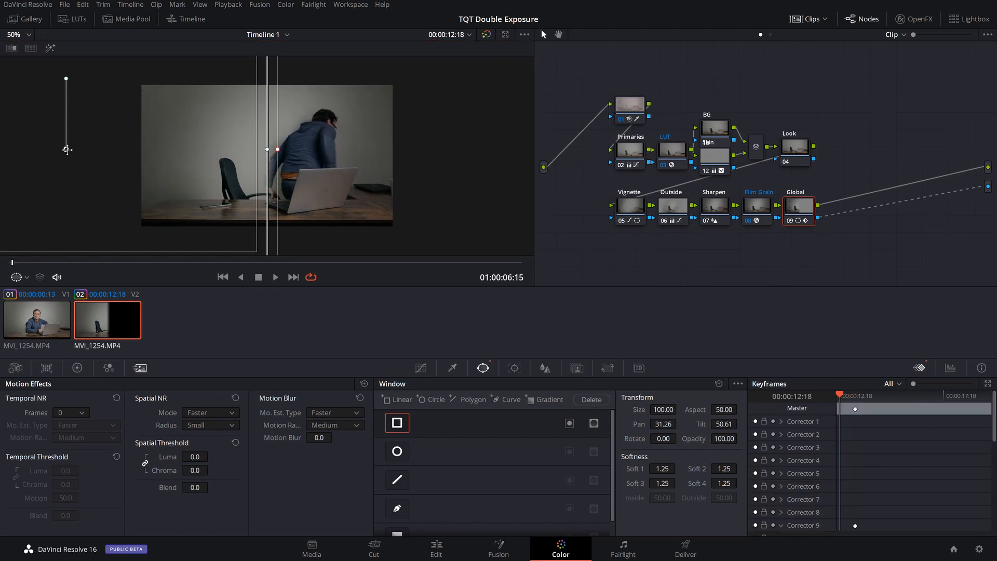
Keyframe the window edge at the clip start and as the person moves, then return to Edit.
{"action": "left_click", "coordinate": [18, 34]}
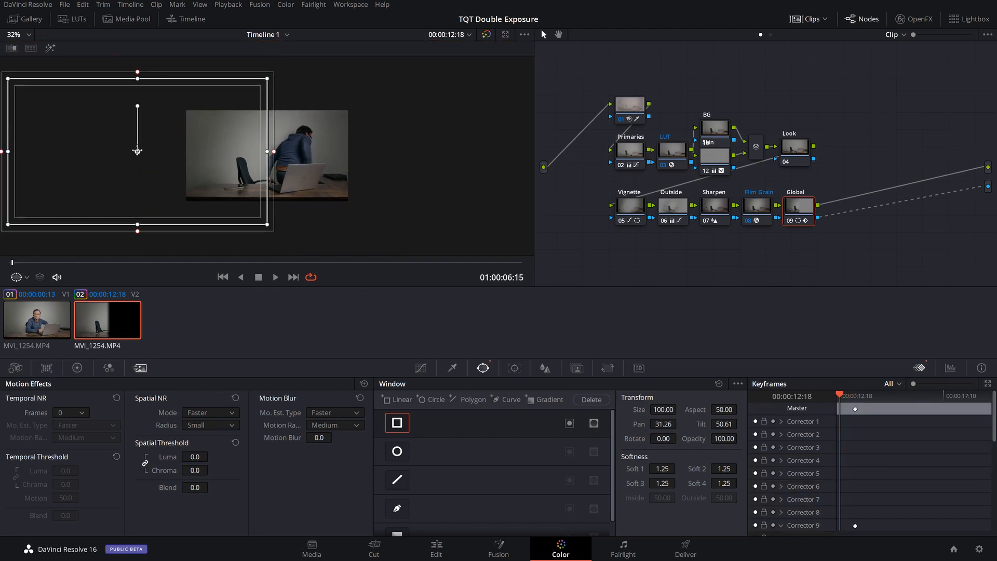
{"action": "left_click_drag", "start_coordinate": [136, 151], "coordinate": [54, 150]}
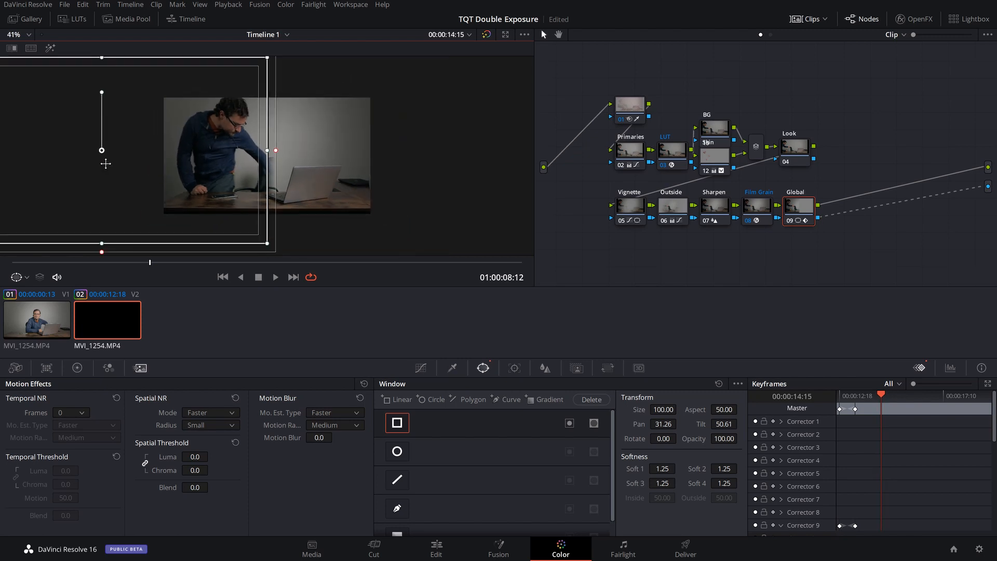
{"action": "left_click_drag", "start_coordinate": [267, 150], "coordinate": [328, 151]}
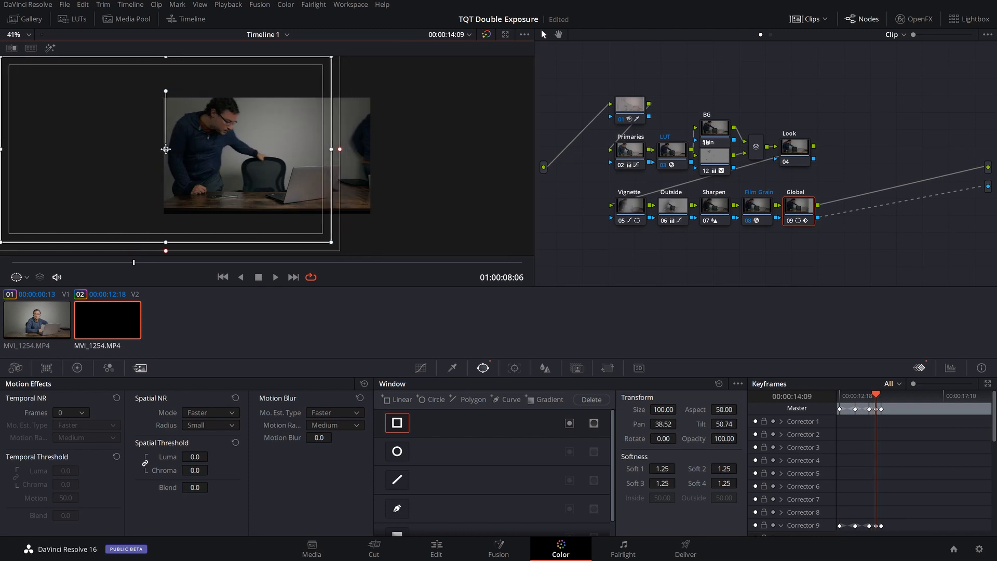
{"action": "left_click", "coordinate": [436, 548]}
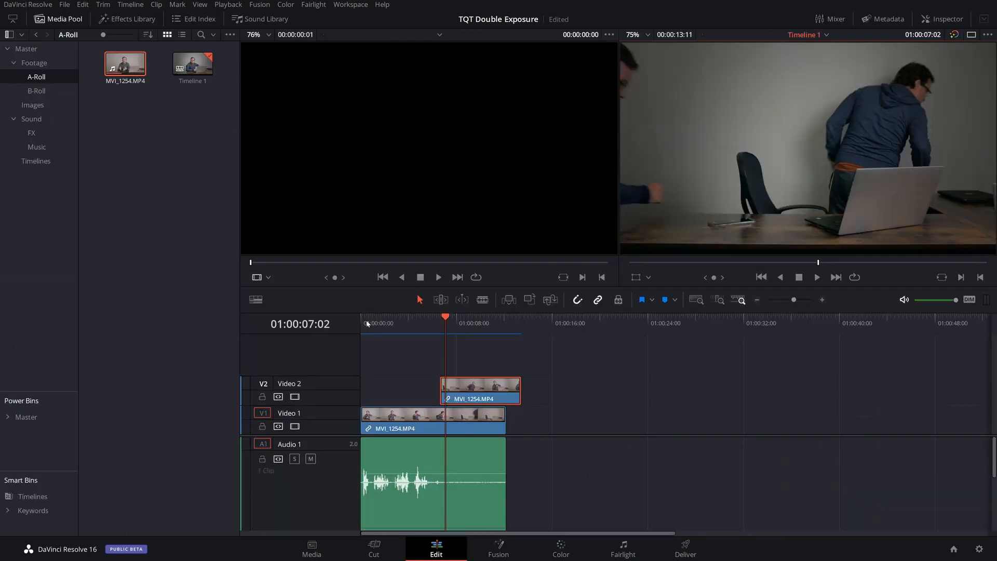